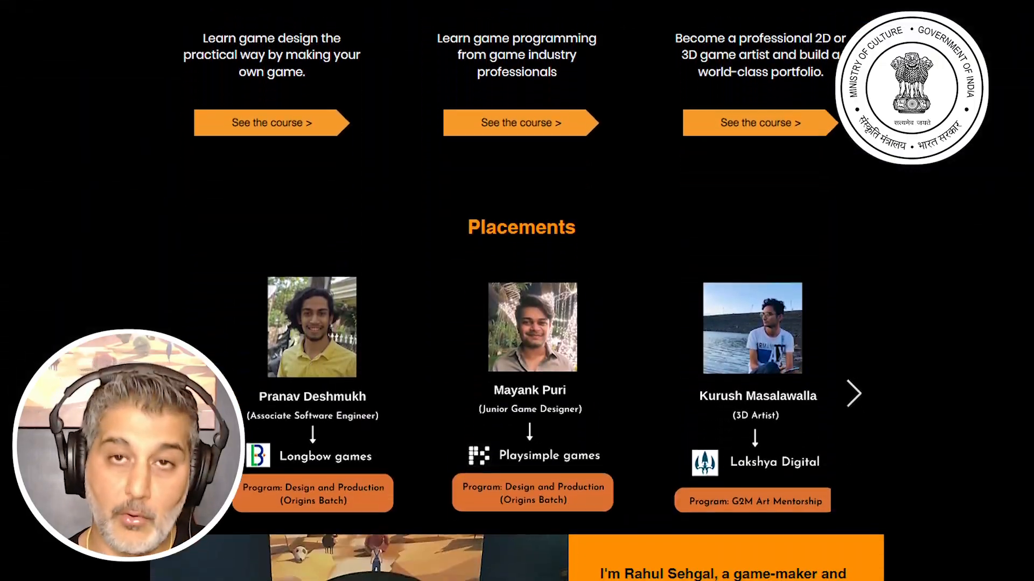
scroll(down, 3)
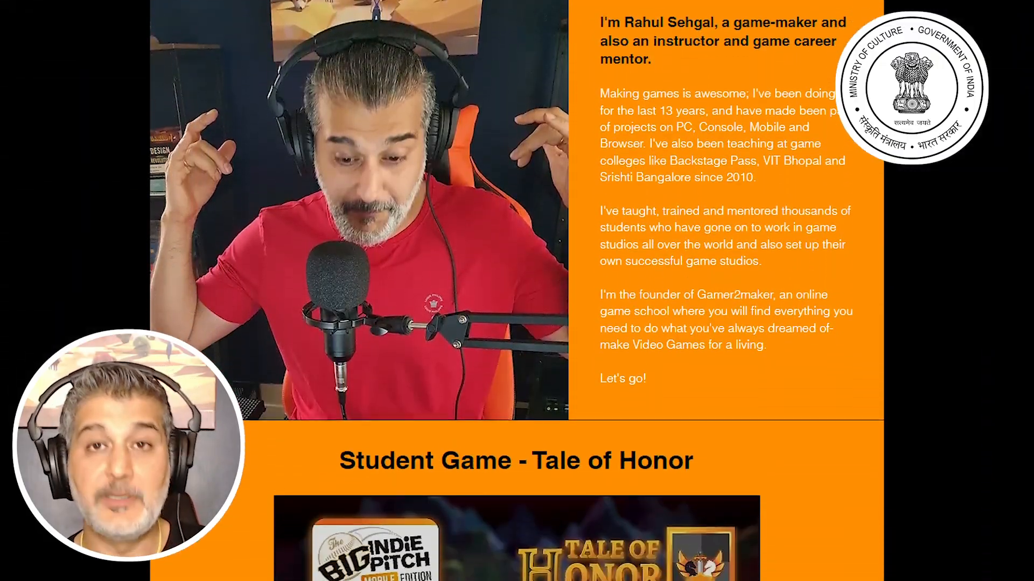
scroll(down, 3)
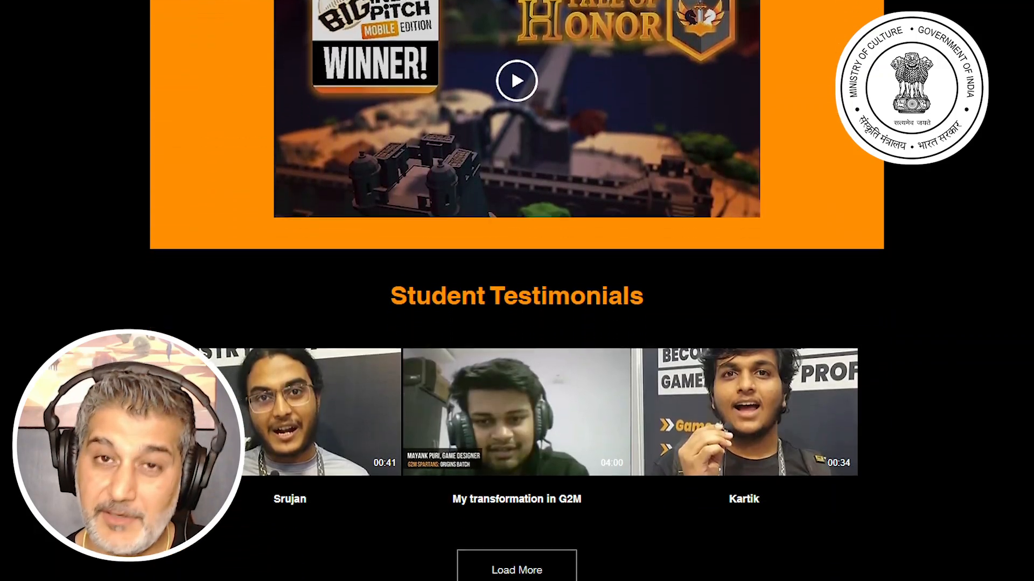
scroll(down, 3)
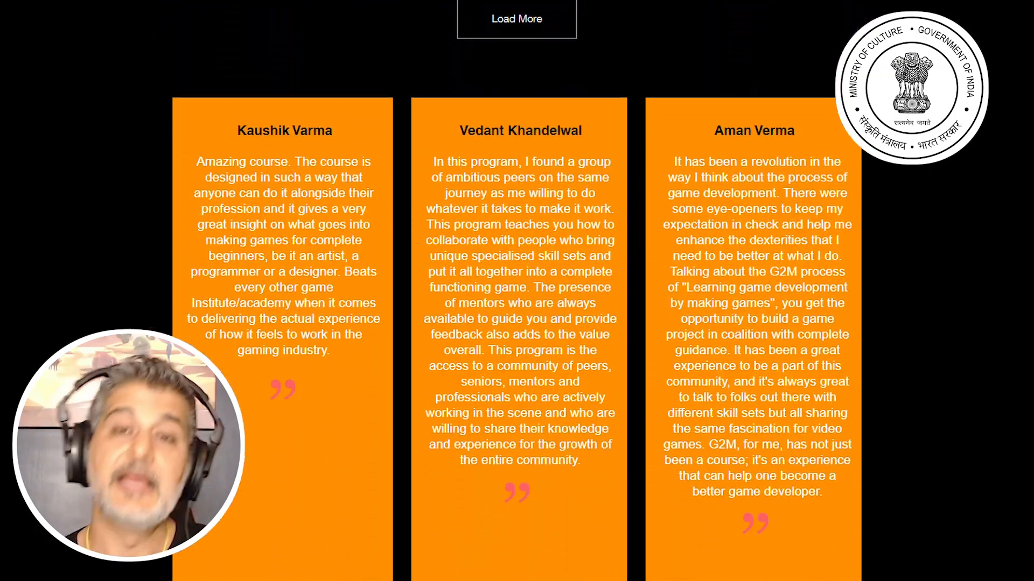
scroll(down, 3)
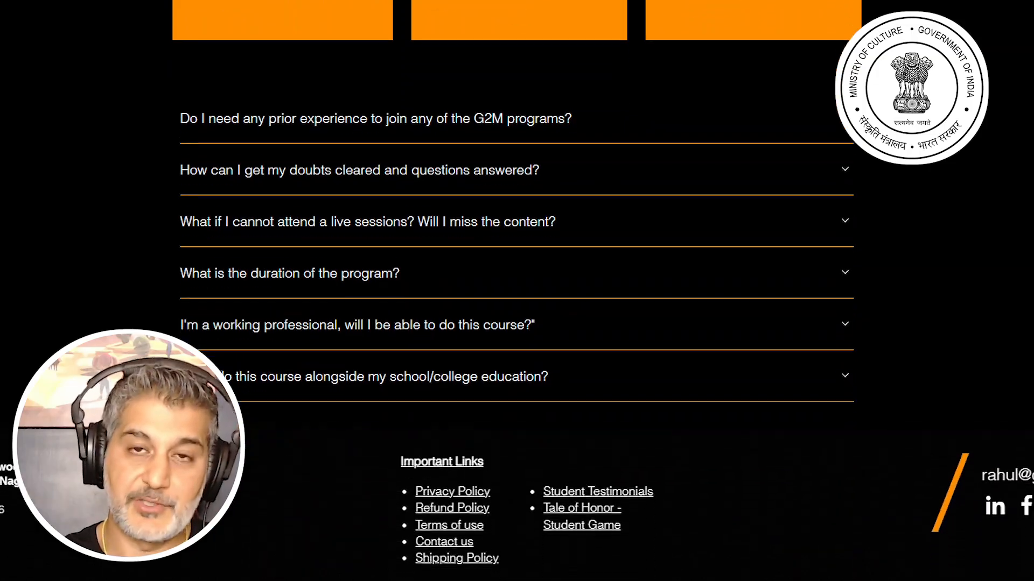